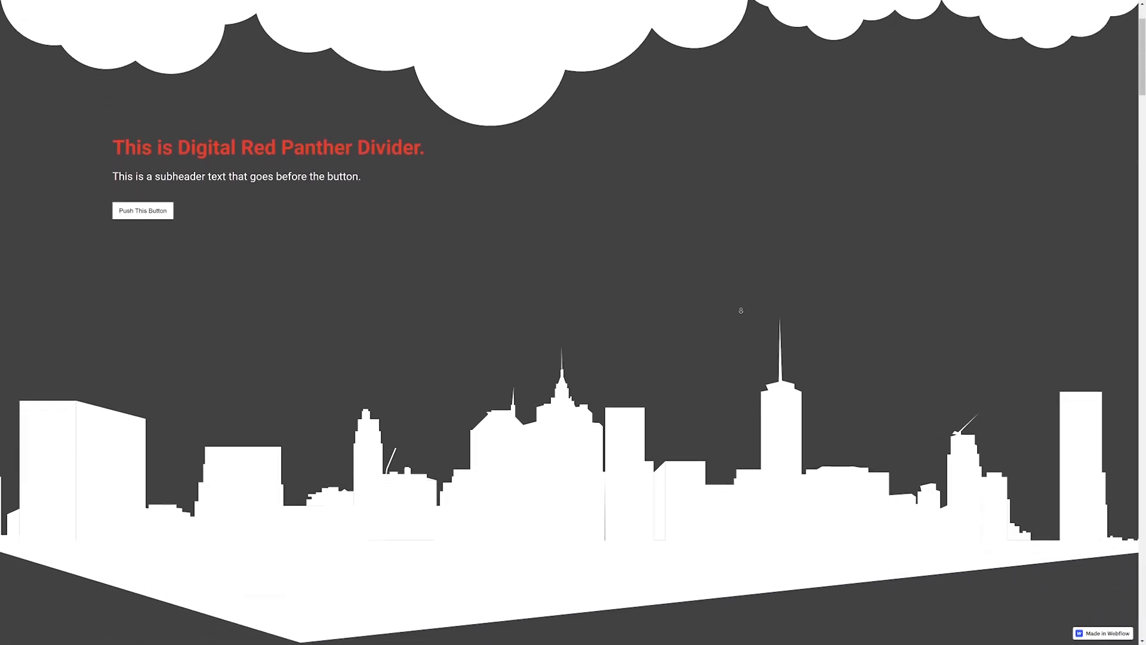
Scroll to the section background settings and choose the white wave image as the background
scroll("down", 3)
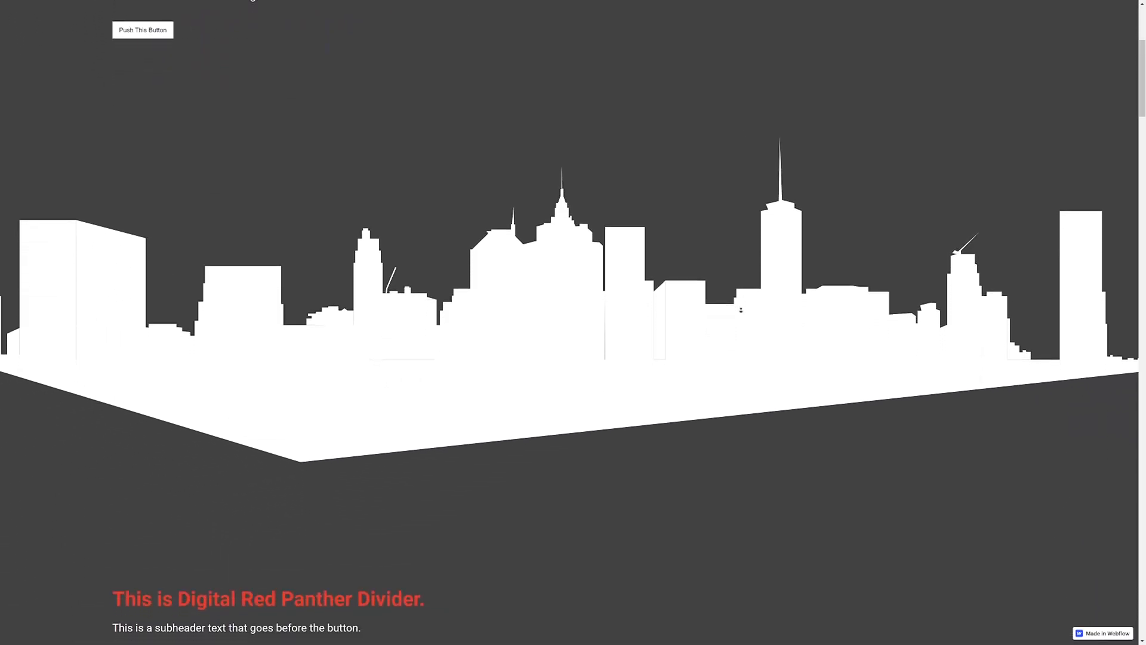
scroll("down", 3)
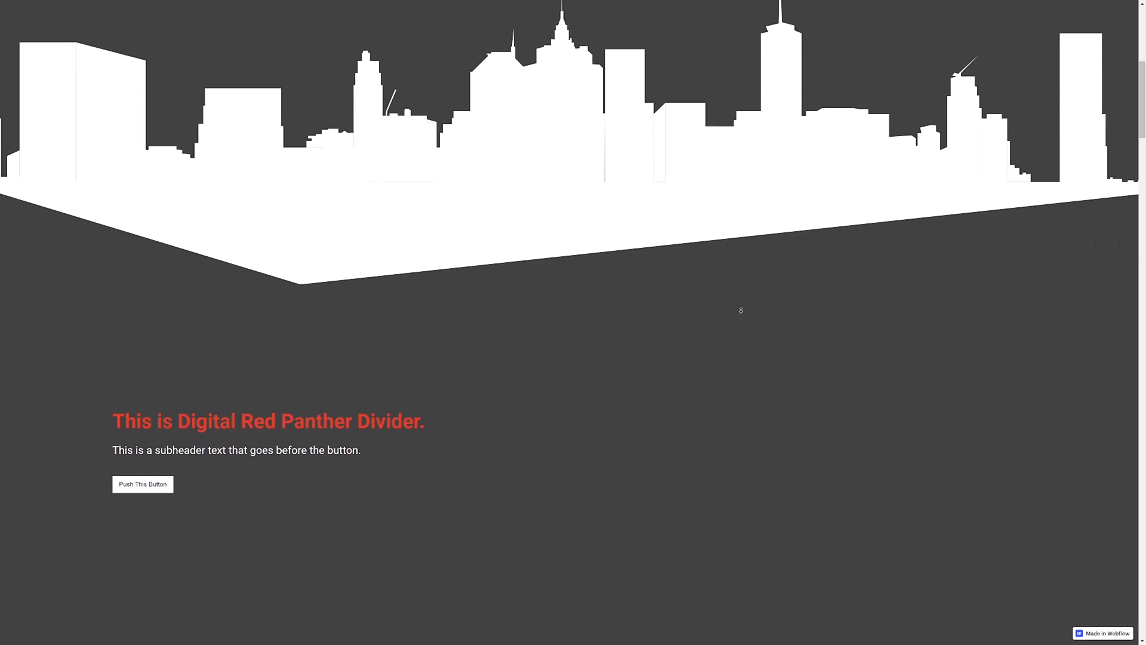
scroll("down", 3)
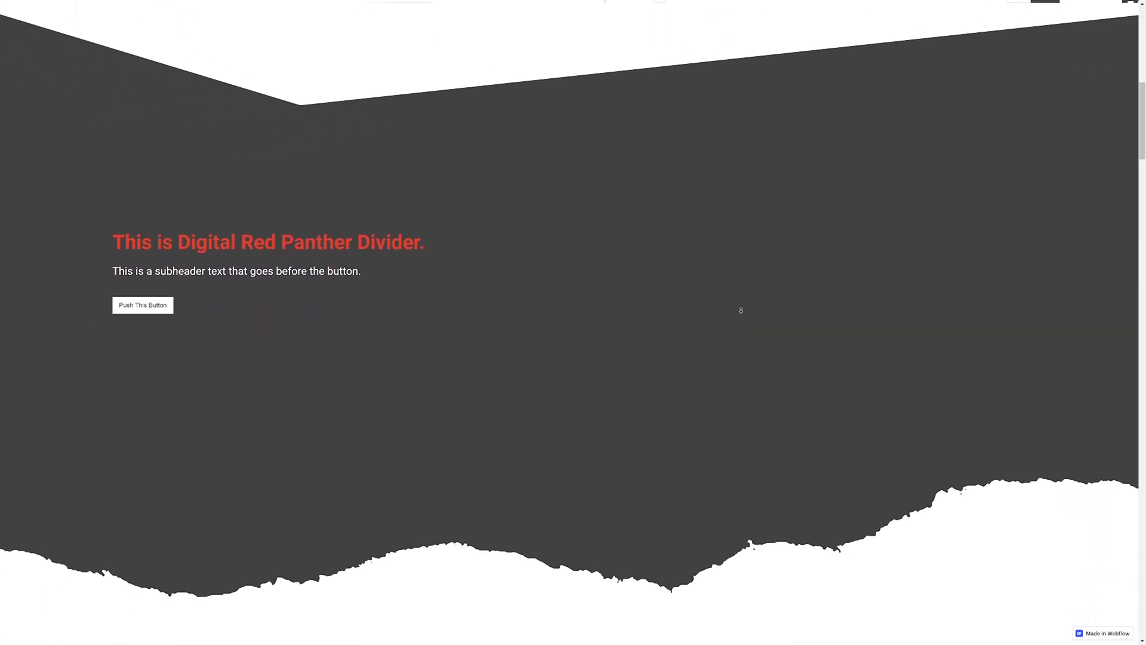
scroll("down", 3)
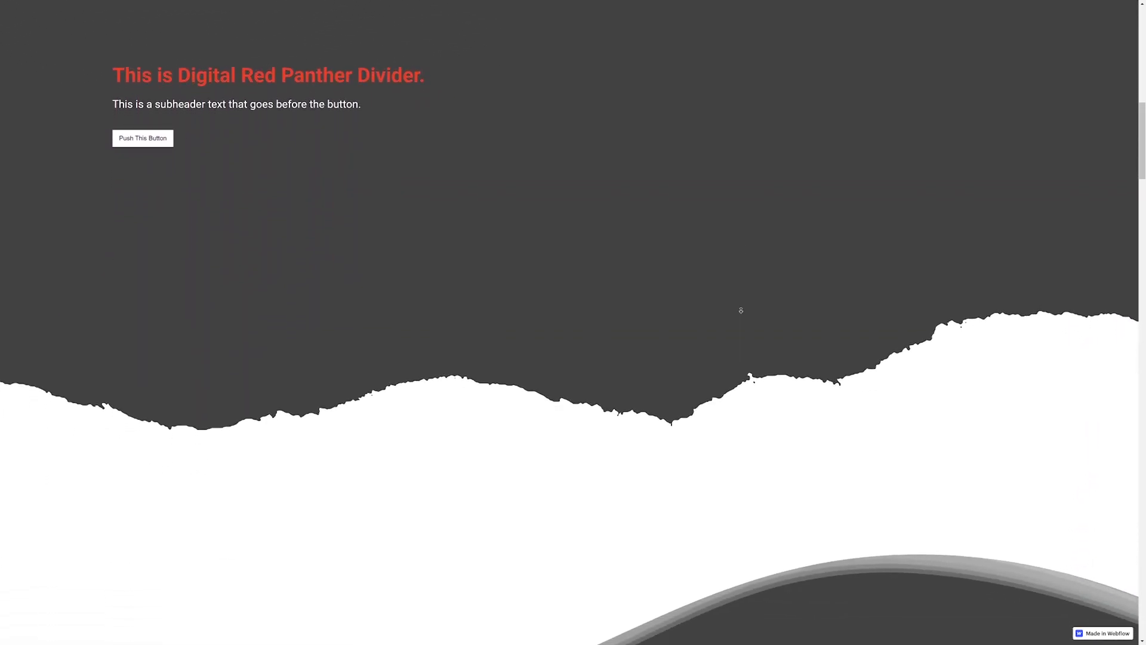
scroll("down", 3)
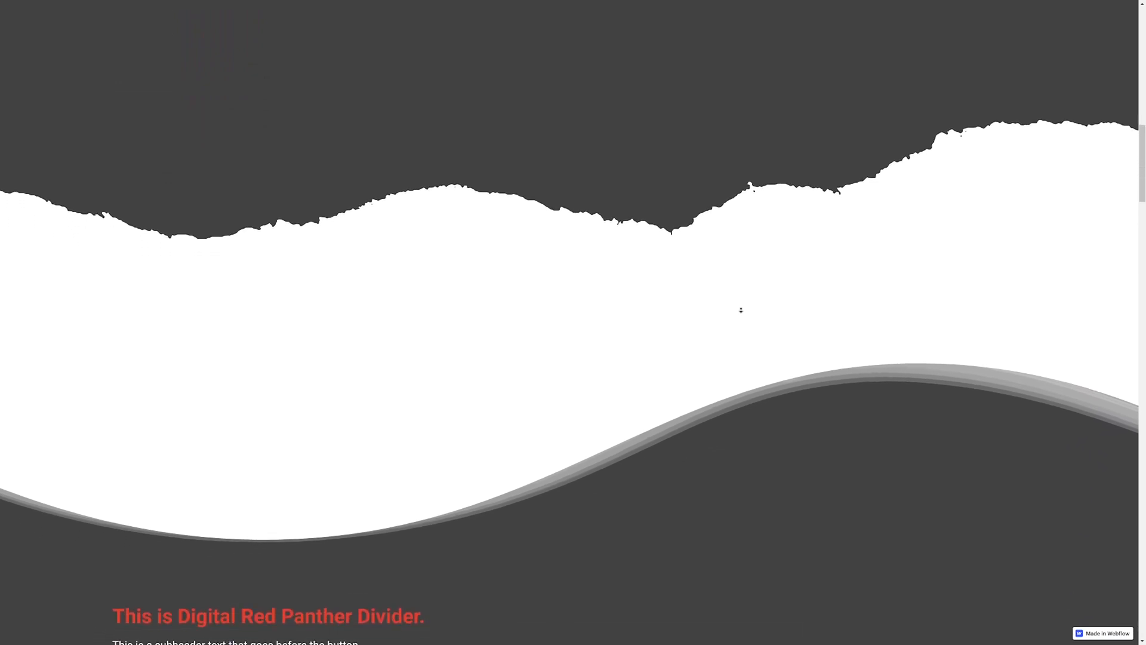
scroll("down", 3)
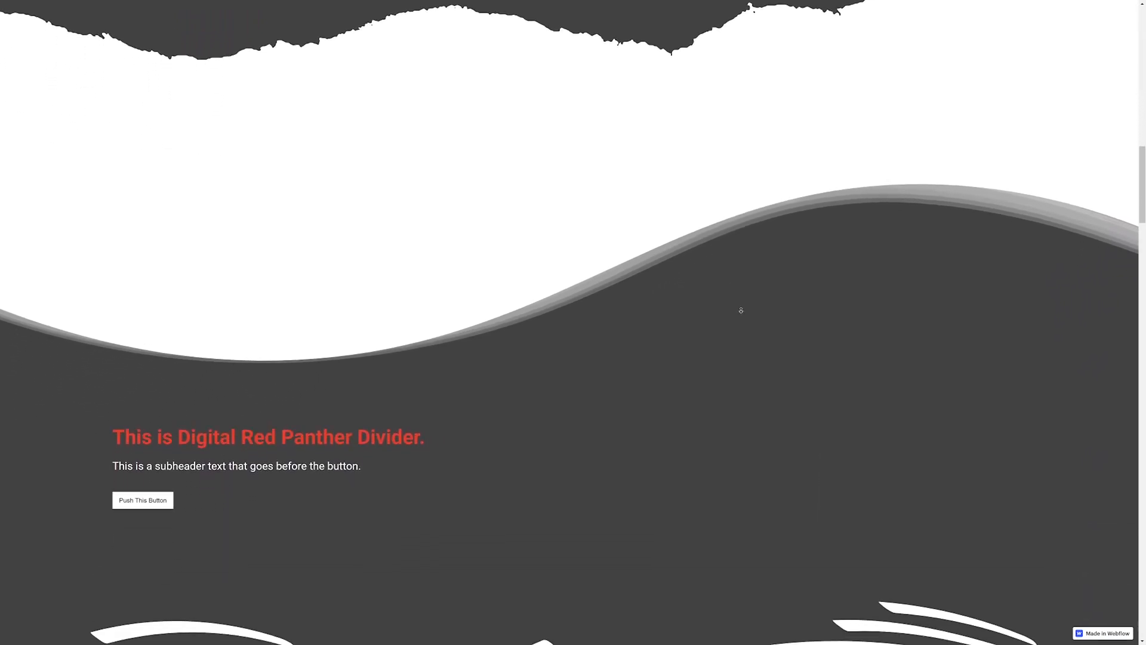
scroll("down", 3)
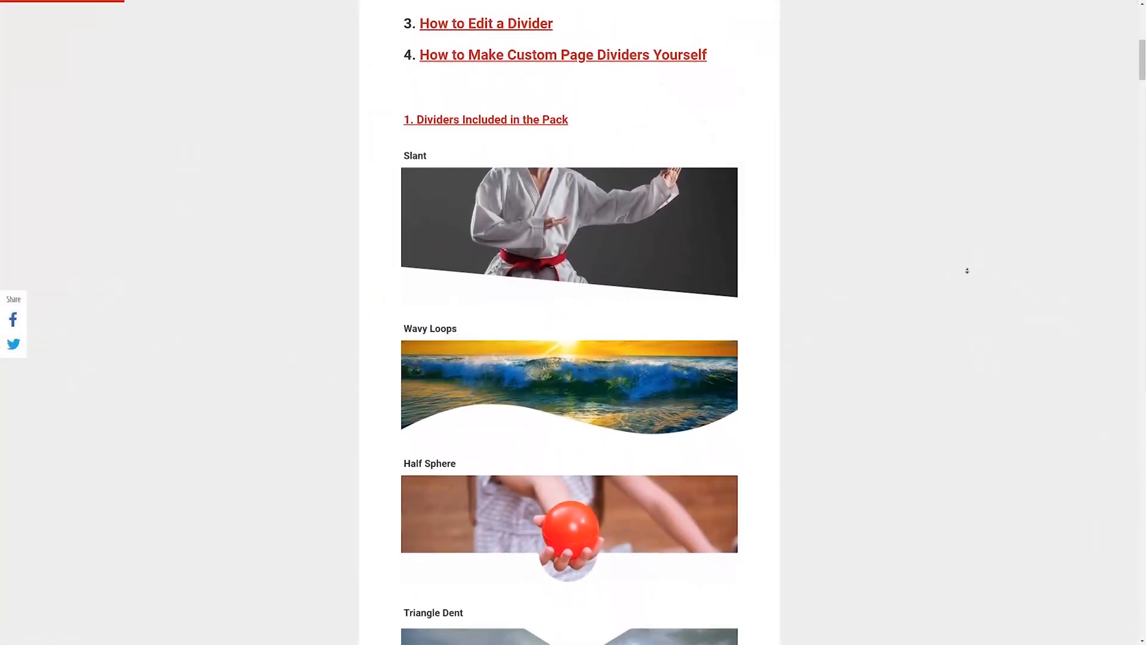
scroll("down", 3)
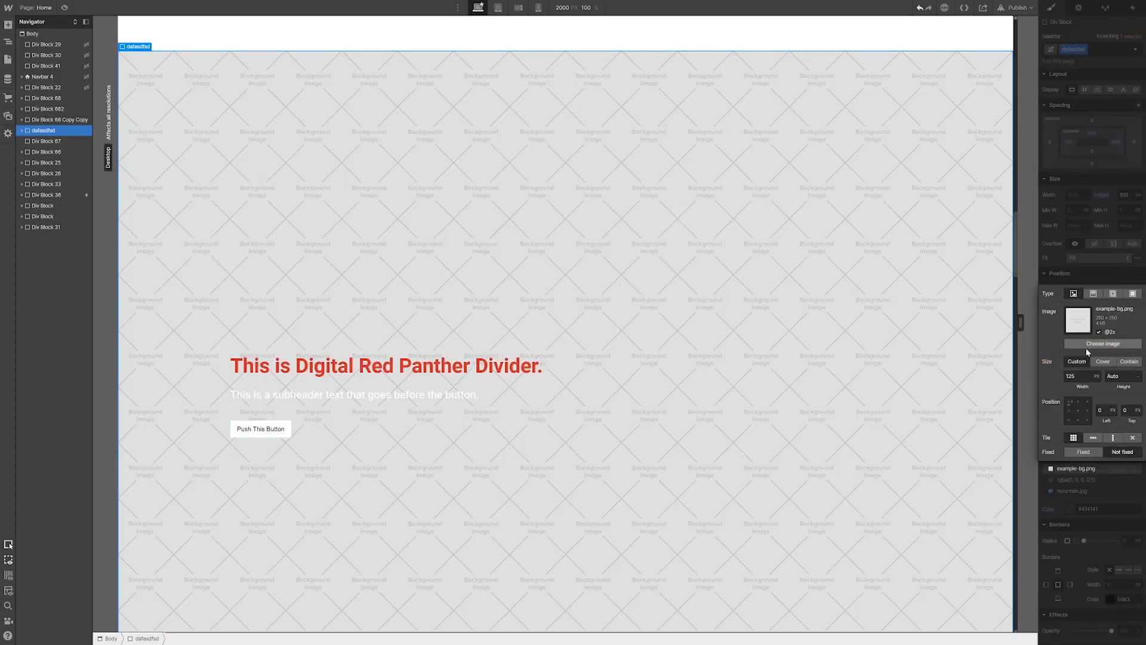
left_click(1102, 344)
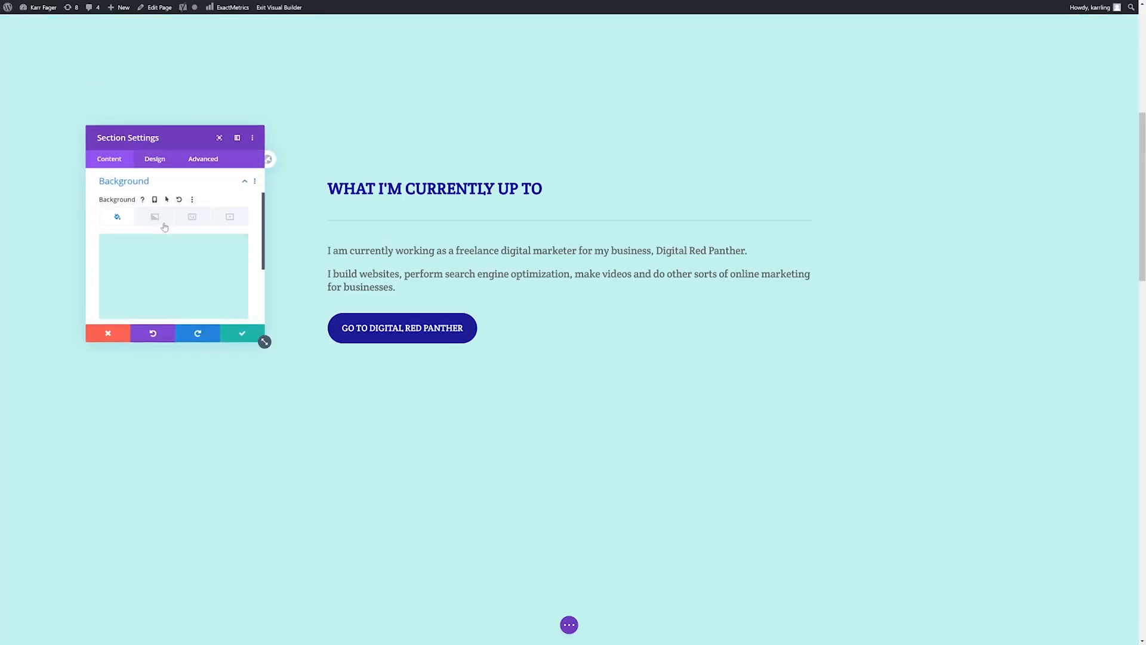
Set the section's Background Image Size to Fit so the wave spans the full width
left_click(154, 216)
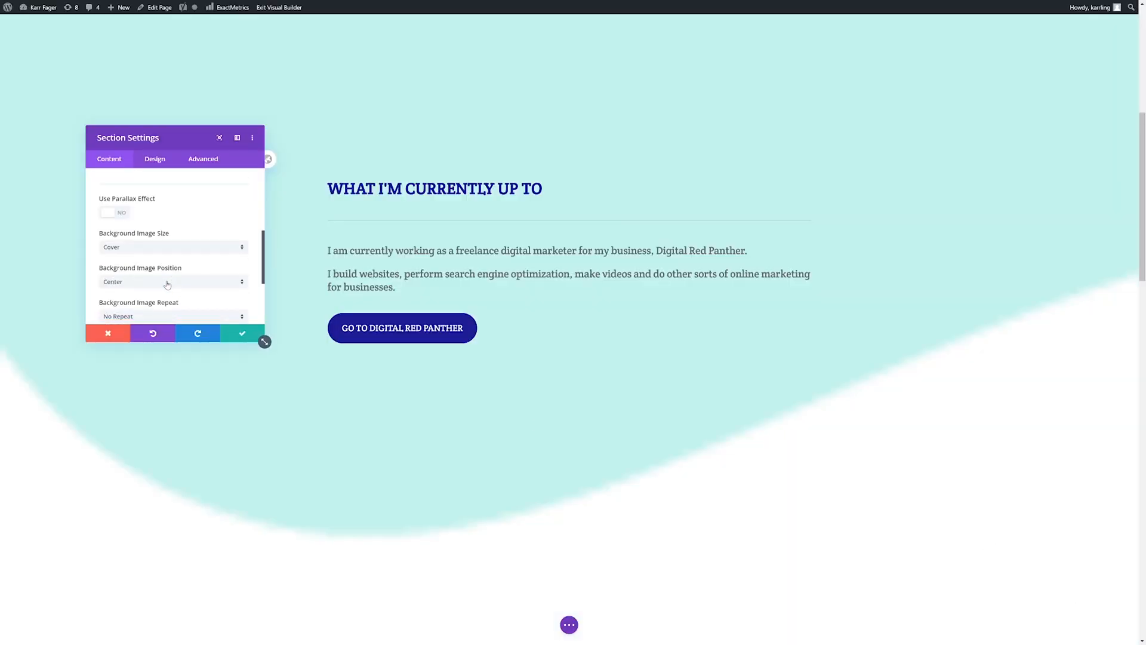
left_click(173, 246)
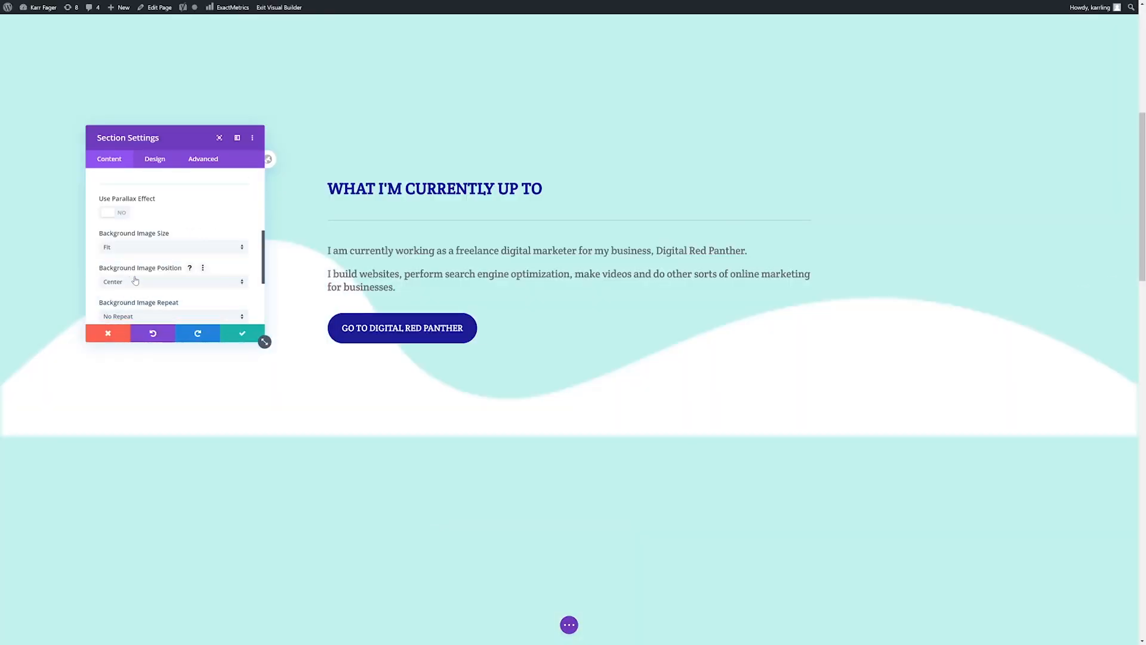
left_click(172, 282)
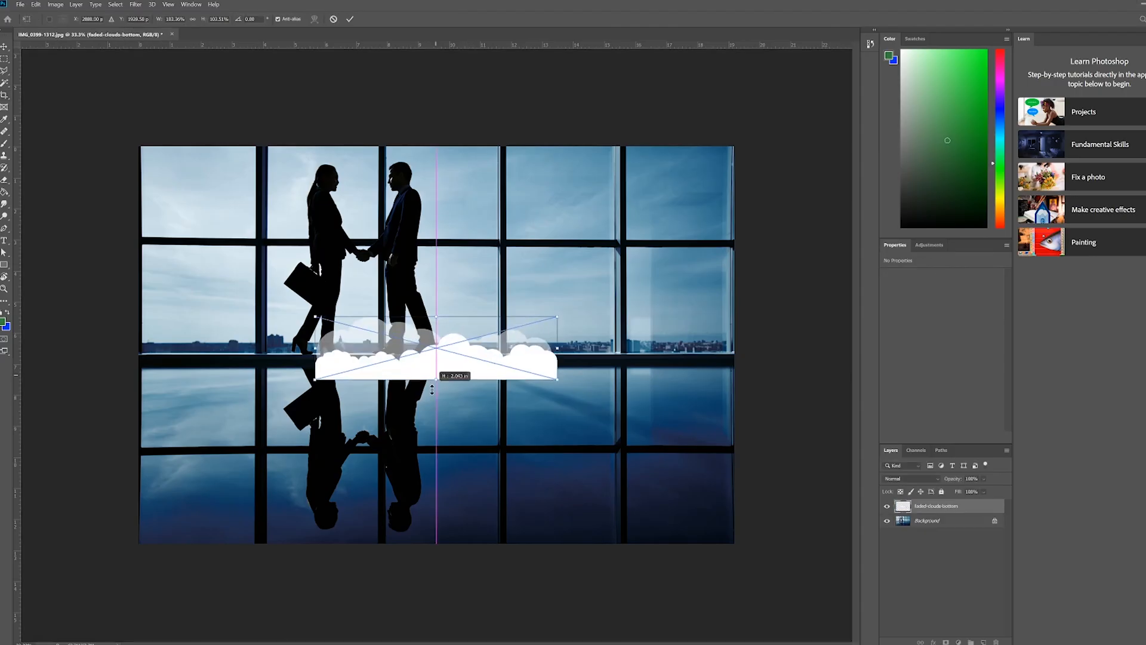
Stretch the white cloud shape across the handshake photo with Free Transform
left_click_drag(431, 376, 431, 504)
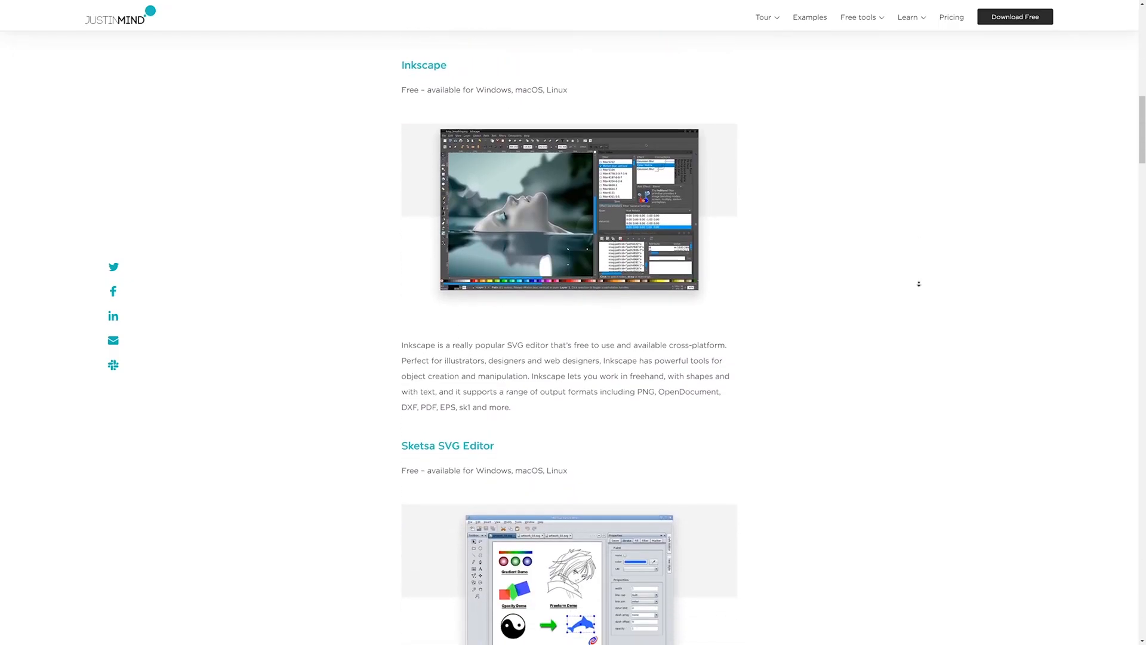
scroll("down", 3)
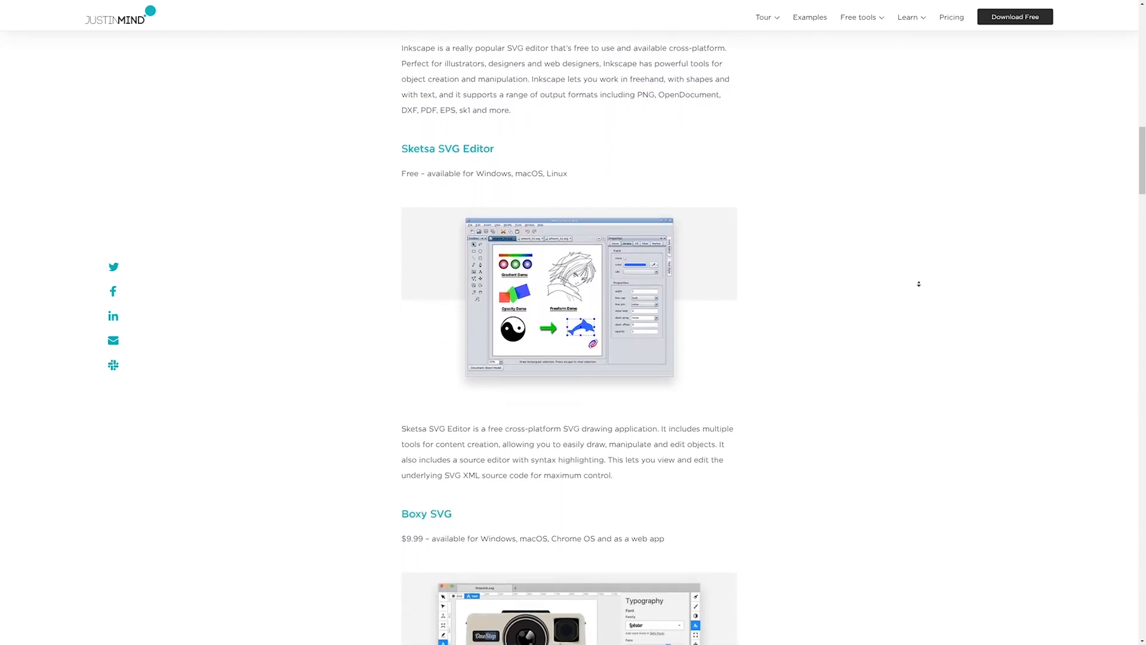
scroll("down", 3)
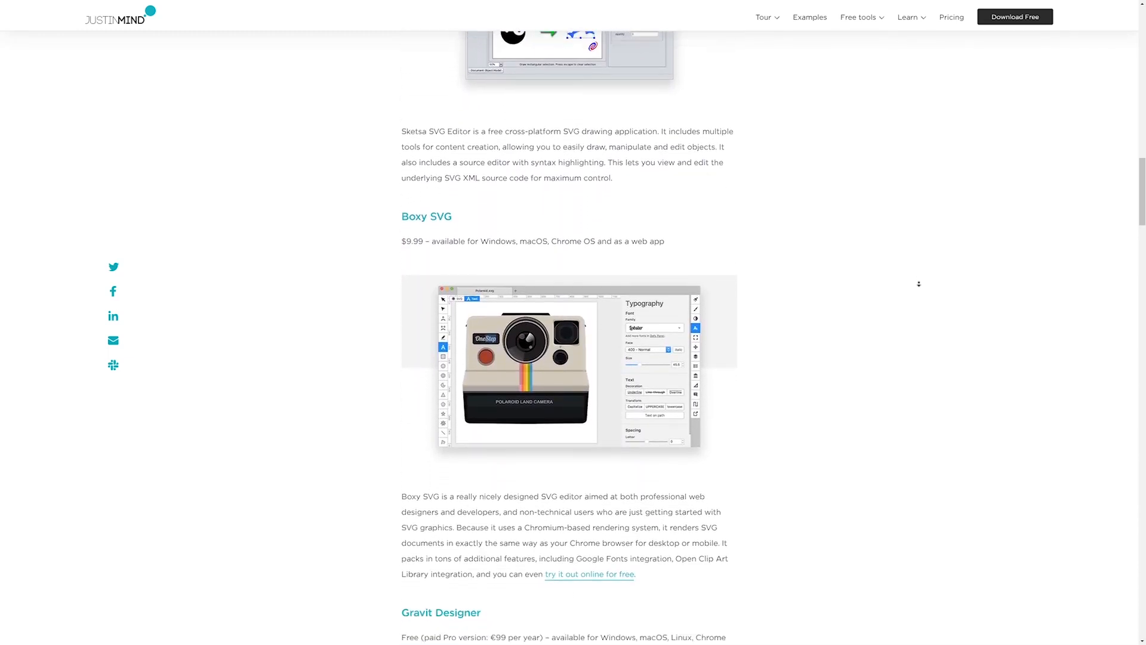
scroll("down", 3)
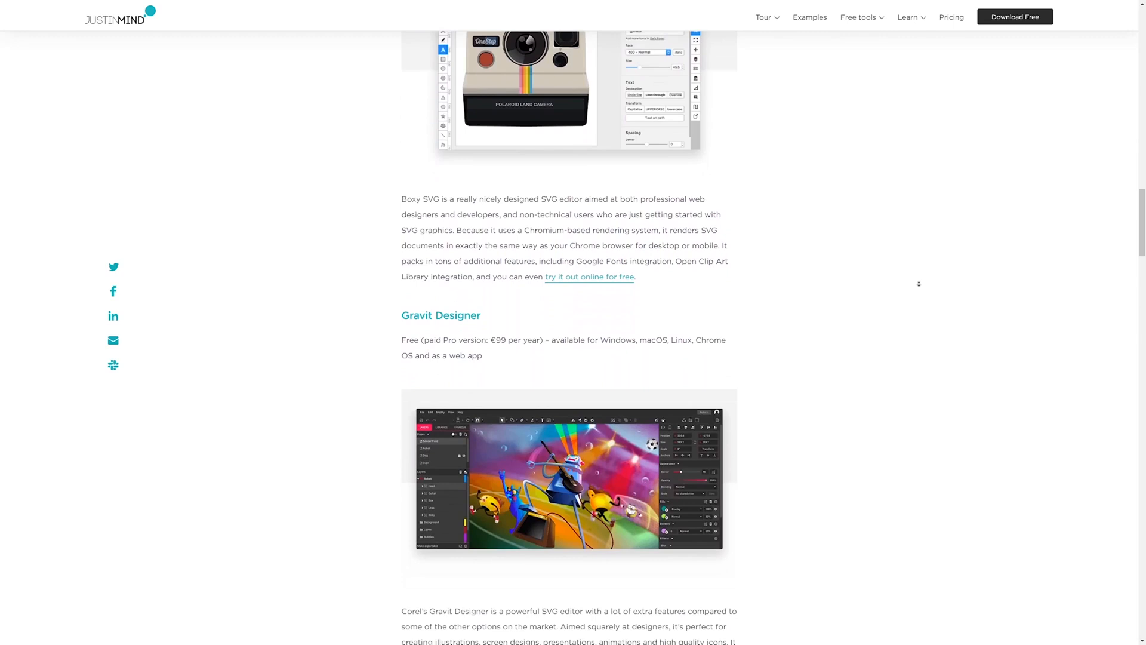
type("free svg edi")
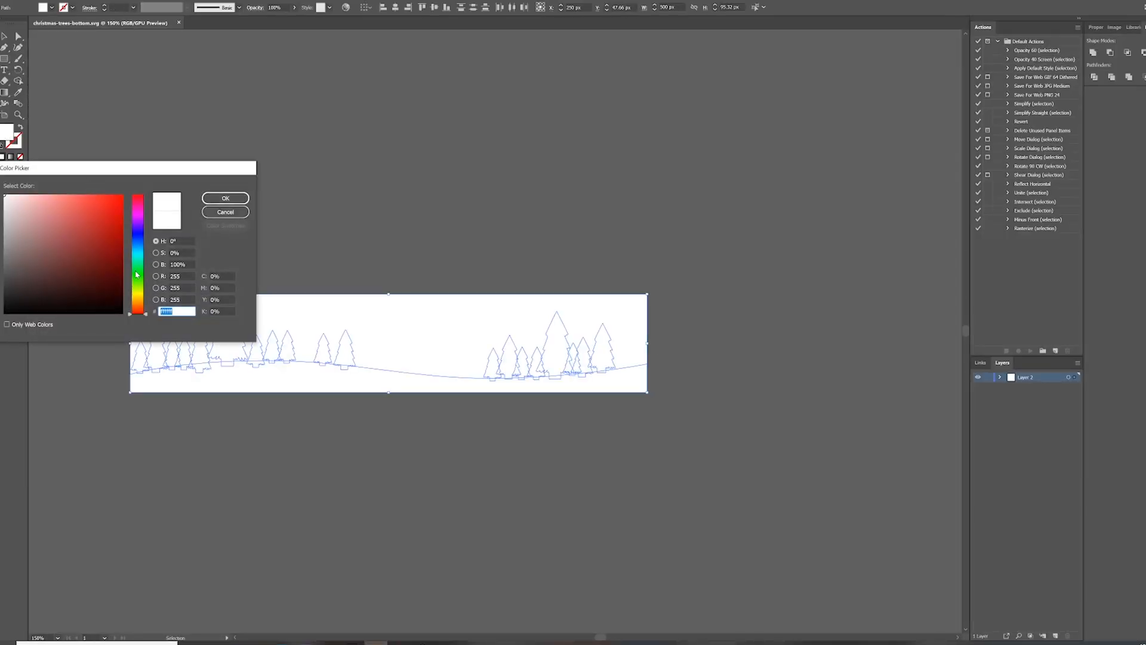
Fill the selected tree shapes with dark green, then start saving the cobra photo
left_click(225, 198)
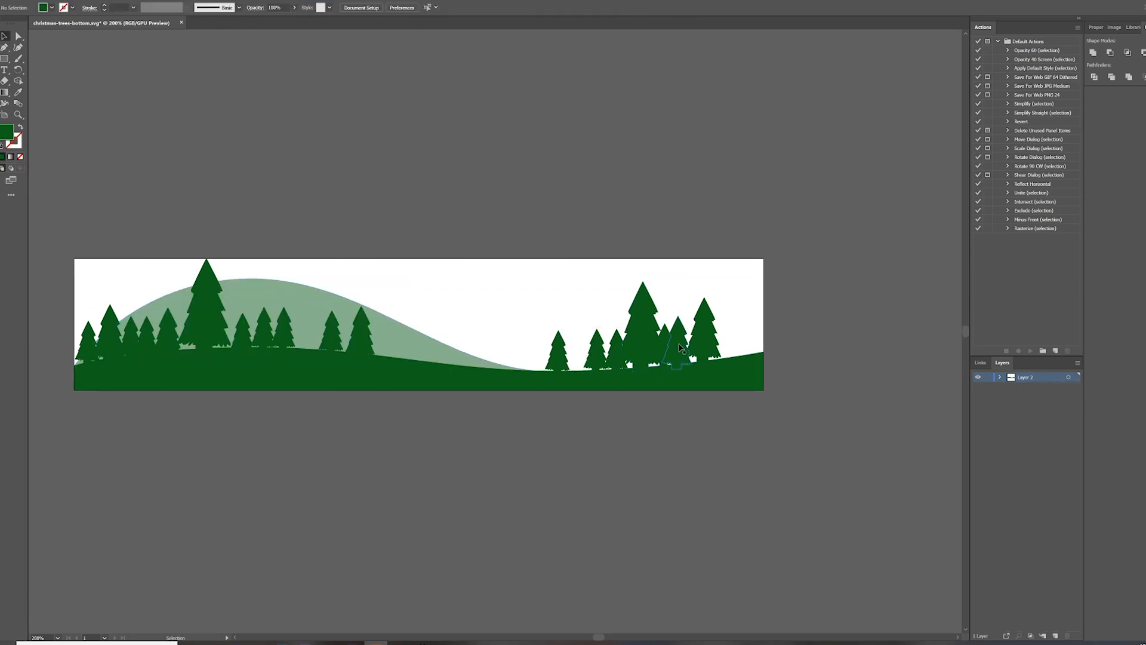
left_click(642, 314)
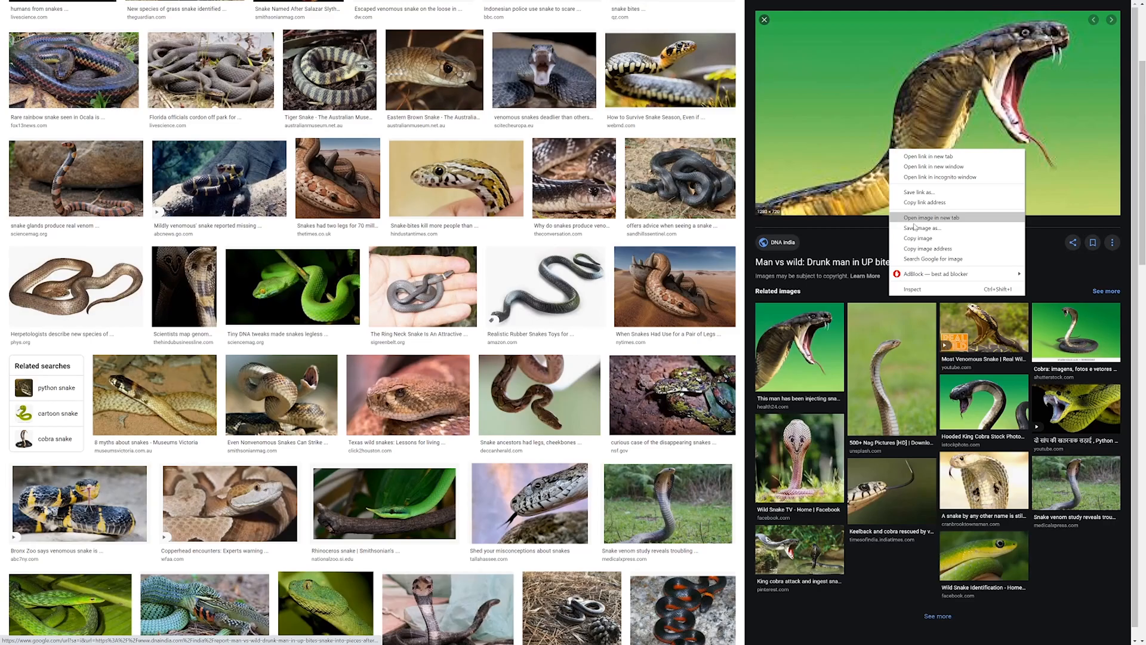
left_click(922, 227)
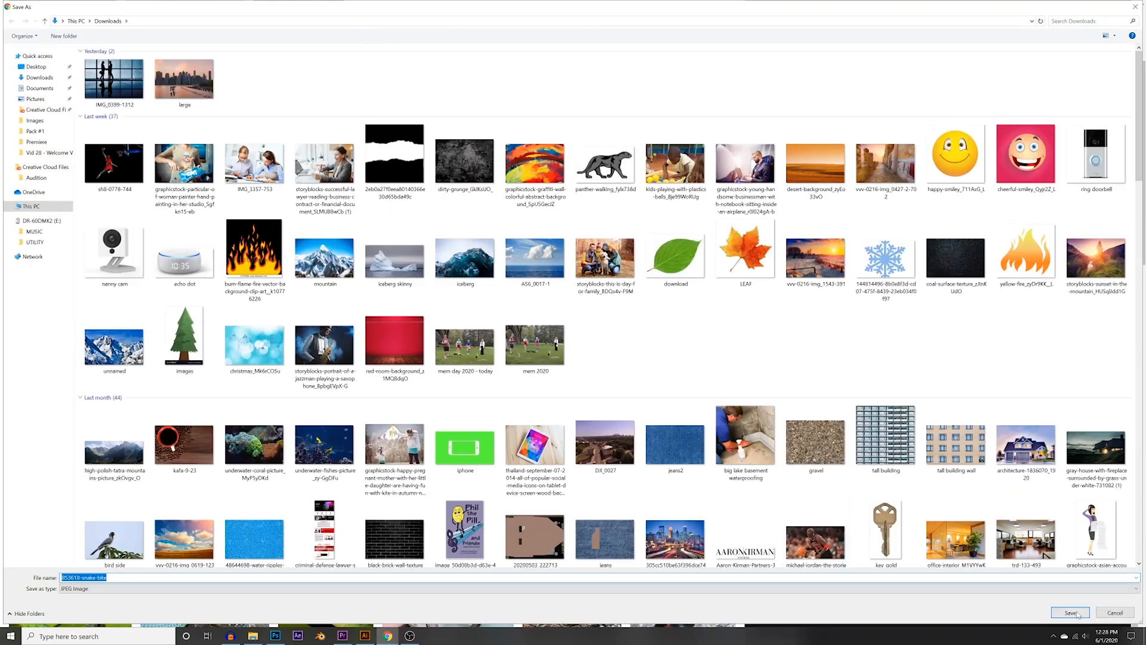
Save the cobra image into the Downloads folder
left_click(1070, 612)
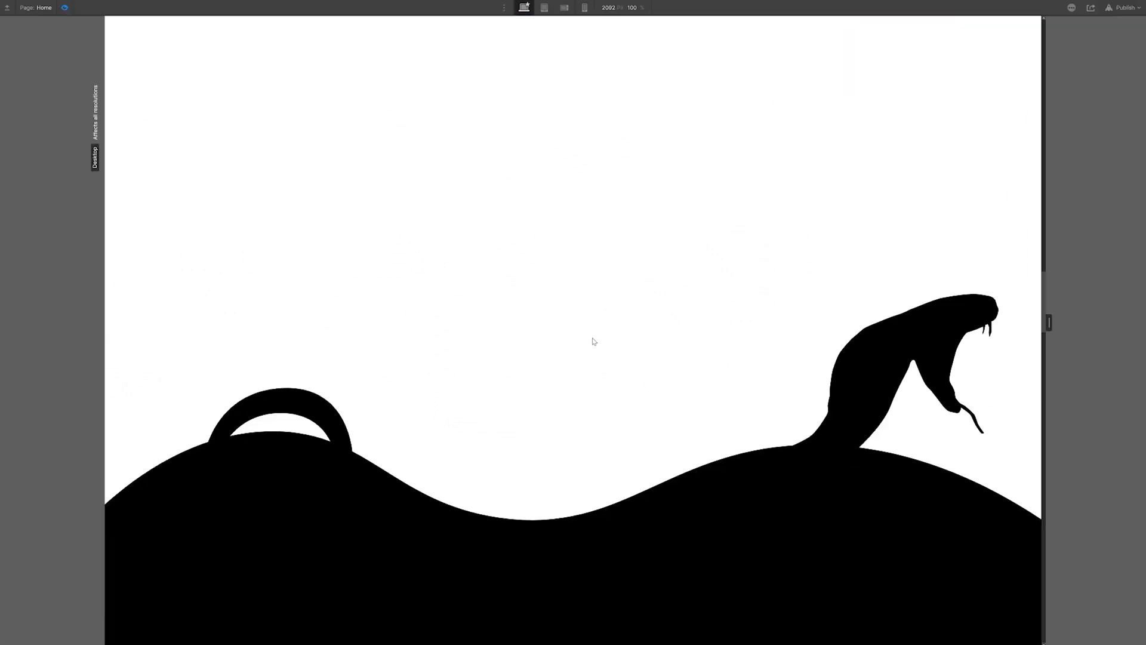
Scroll the Webflow canvas to reveal the black snake-silhouette wave divider
scroll("down", 3)
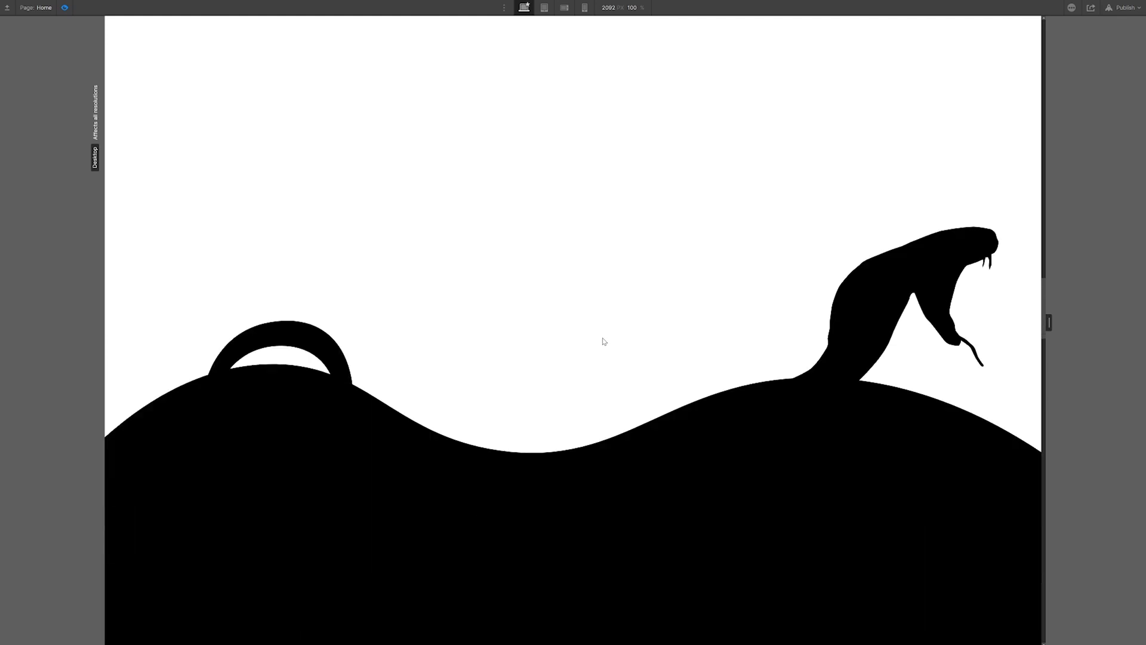
mouse_move(568, 500)
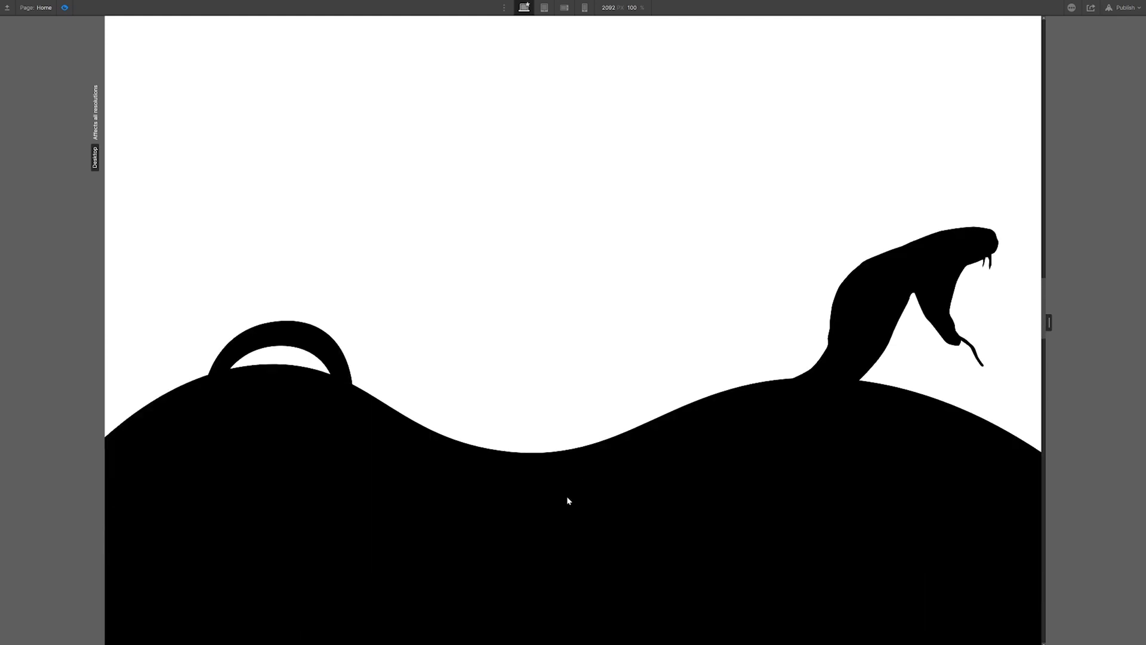